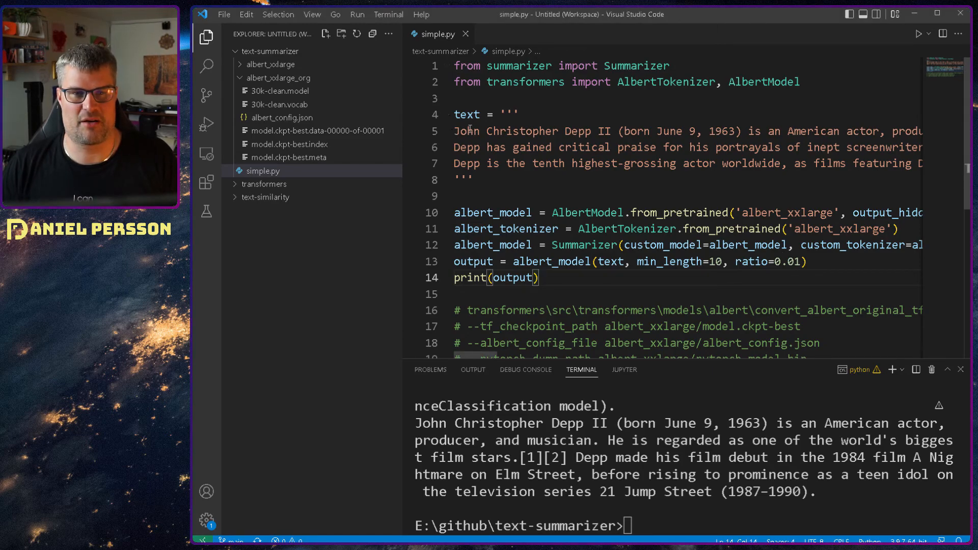
Highlight 'John Christopher Depp' in the input text and the summary output in the terminal
{"action": "left_click_drag", "start_coordinate": [457, 132], "coordinate": [591, 131]}
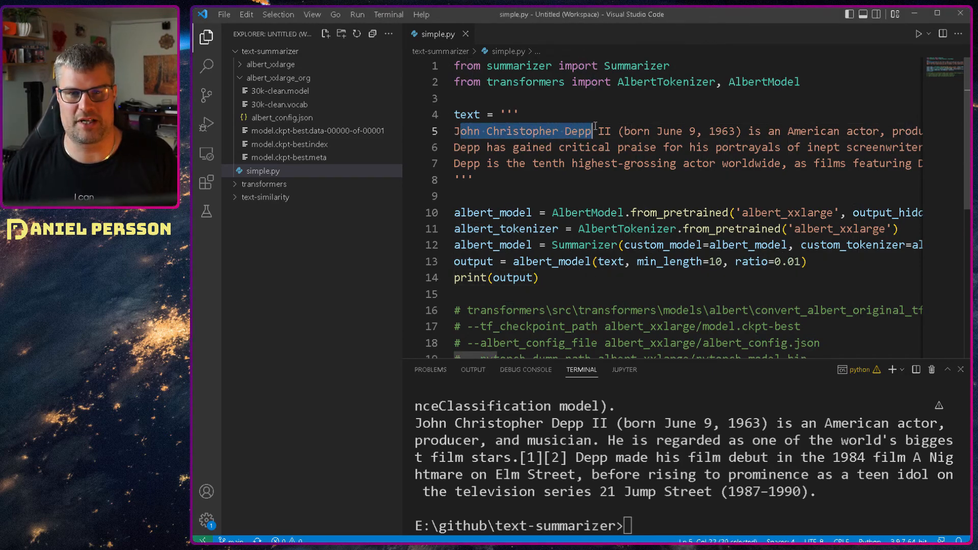
{"action": "scroll", "scroll_direction": "right", "scroll_amount": 3}
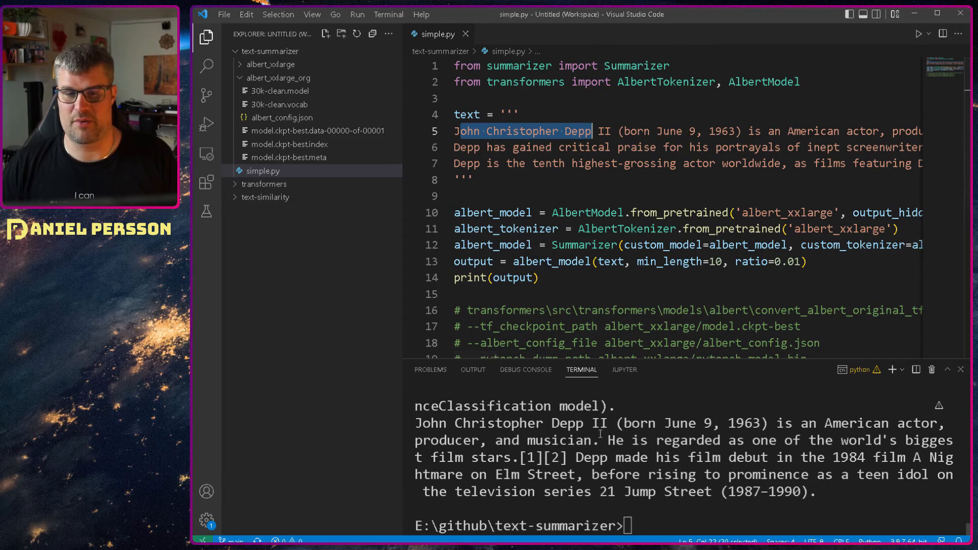
{"action": "left_click_drag", "start_coordinate": [416, 422], "coordinate": [664, 440]}
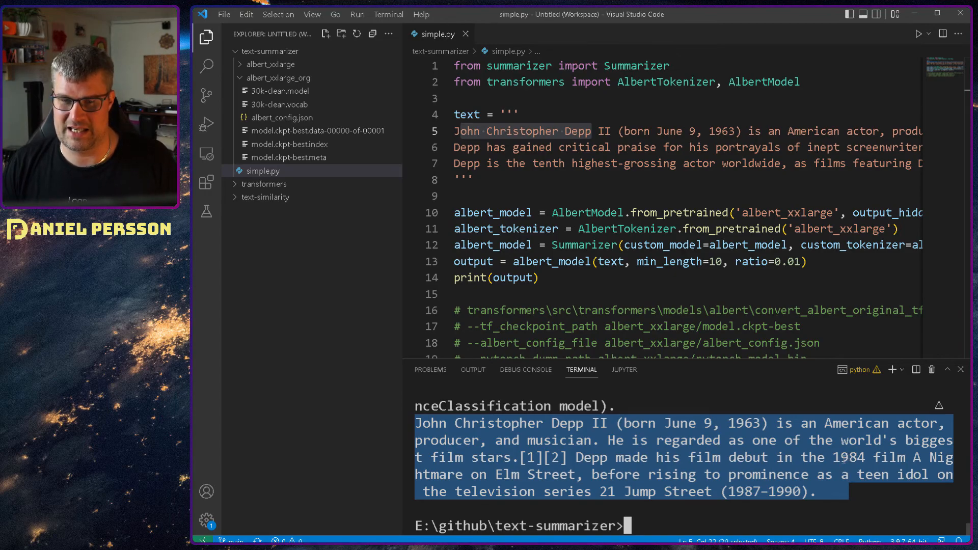
{"action": "mouse_move", "coordinate": [557, 476]}
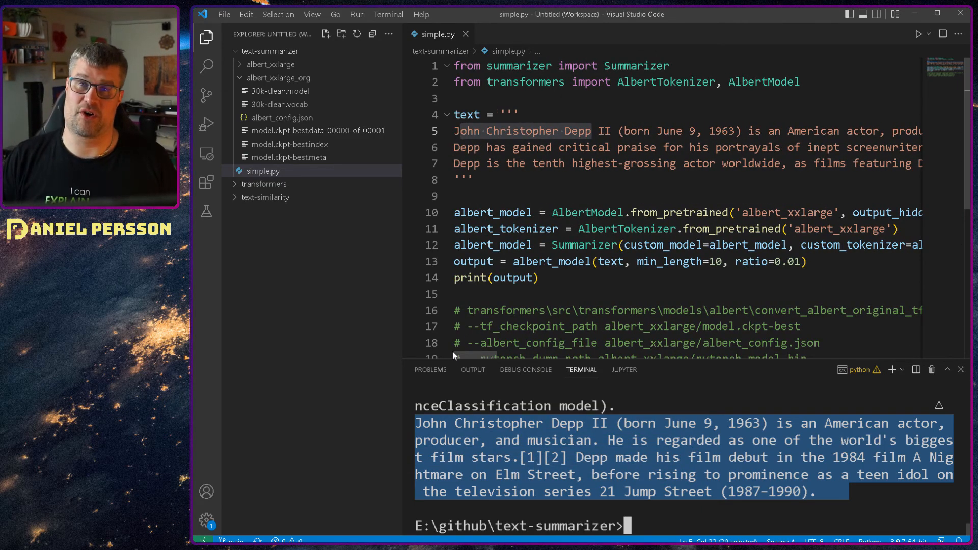
{"action": "left_click", "coordinate": [540, 277]}
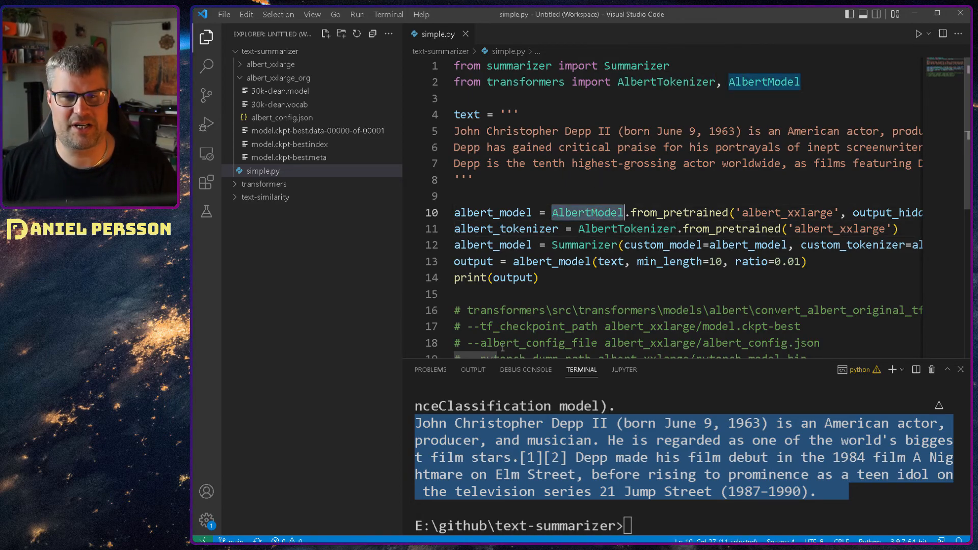
{"action": "scroll", "scroll_direction": "right", "scroll_amount": 3}
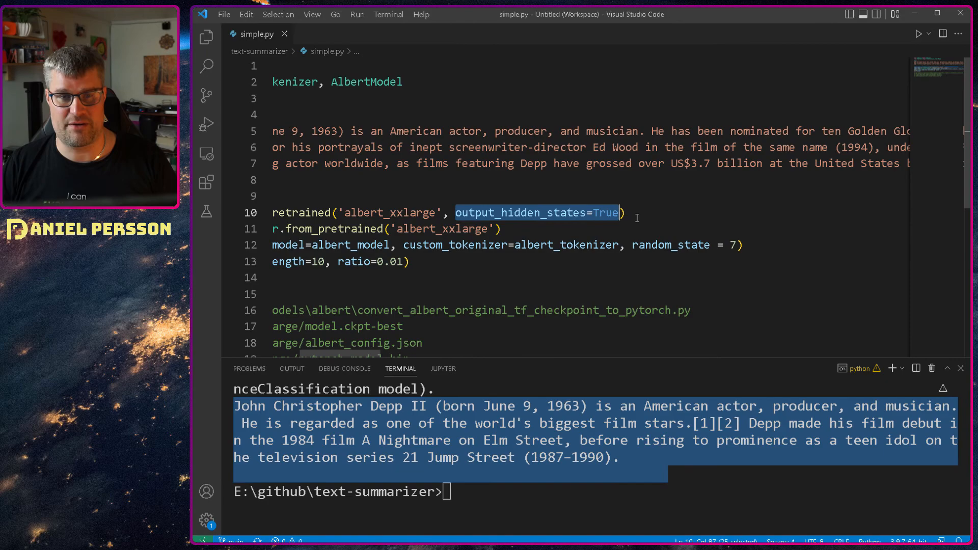
{"action": "scroll", "scroll_direction": "left", "scroll_amount": 3}
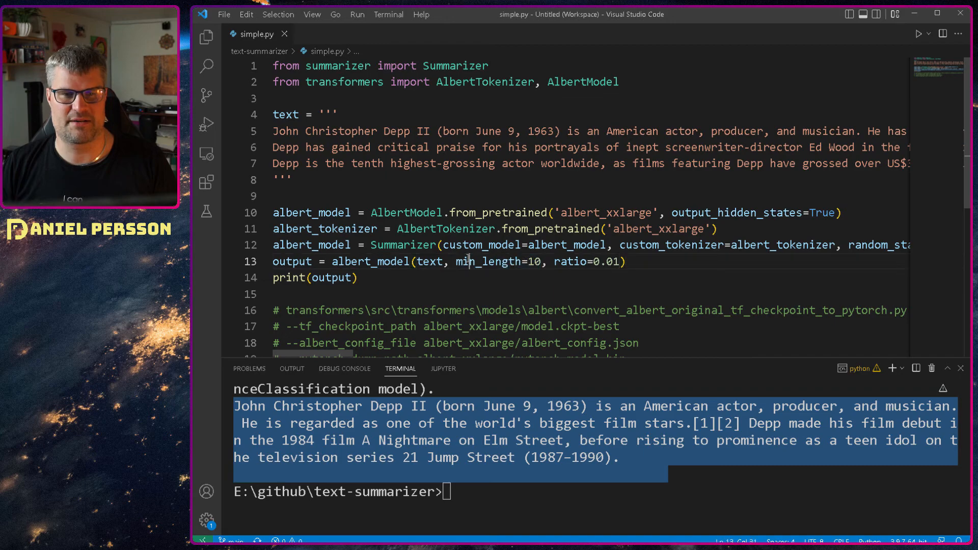
Mark min_length's value 10, its parameter name, and the printed output variable in simple.py
{"action": "double_click", "coordinate": [530, 262]}
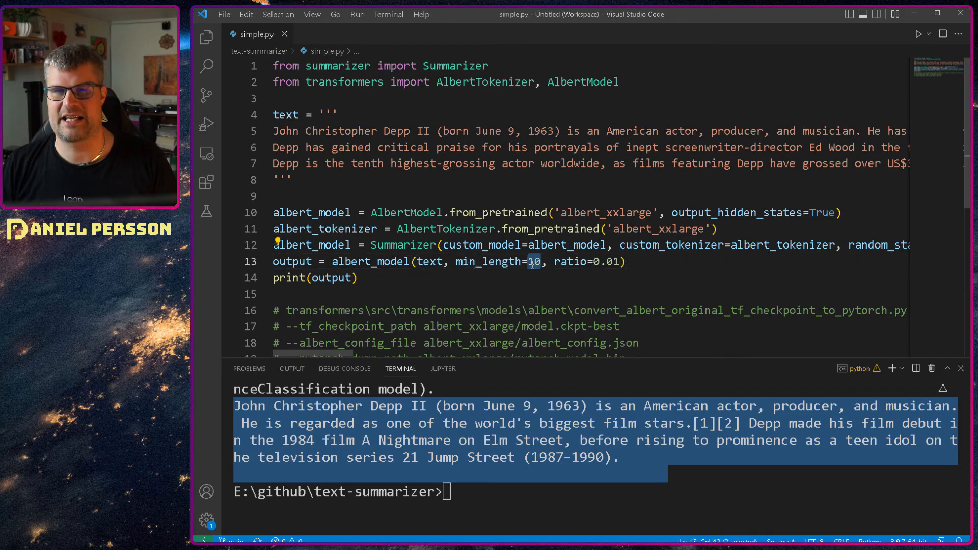
{"action": "left_click_drag", "start_coordinate": [544, 262], "coordinate": [629, 262]}
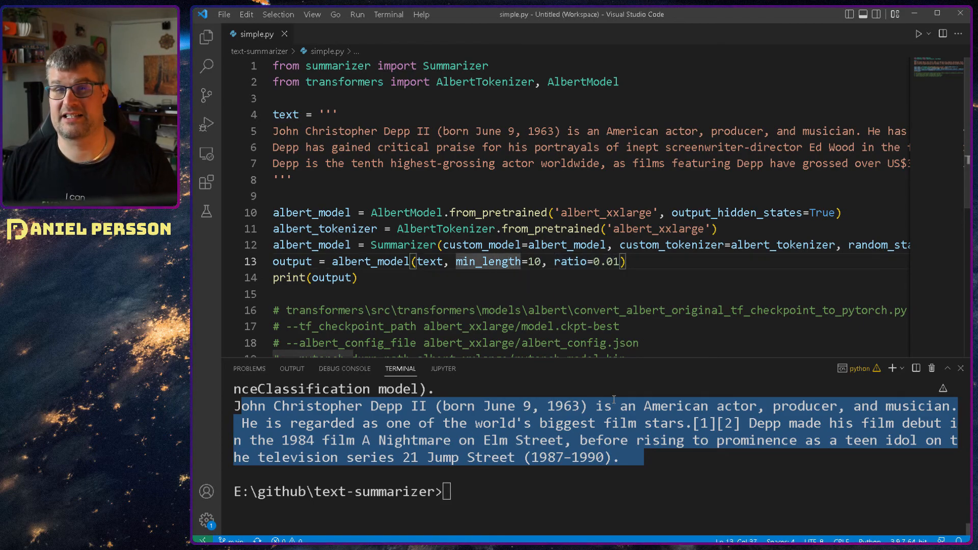
{"action": "double_click", "coordinate": [333, 277]}
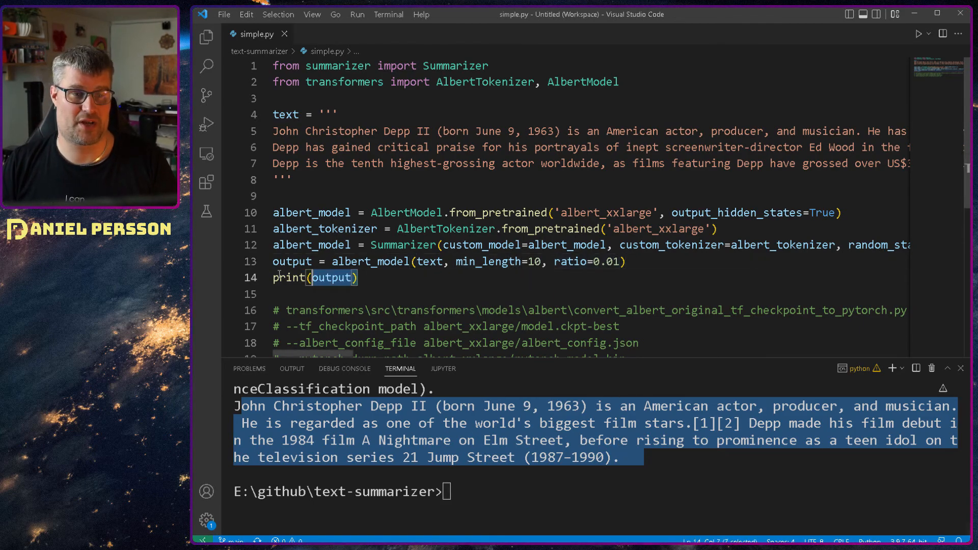
{"action": "left_click", "coordinate": [359, 278]}
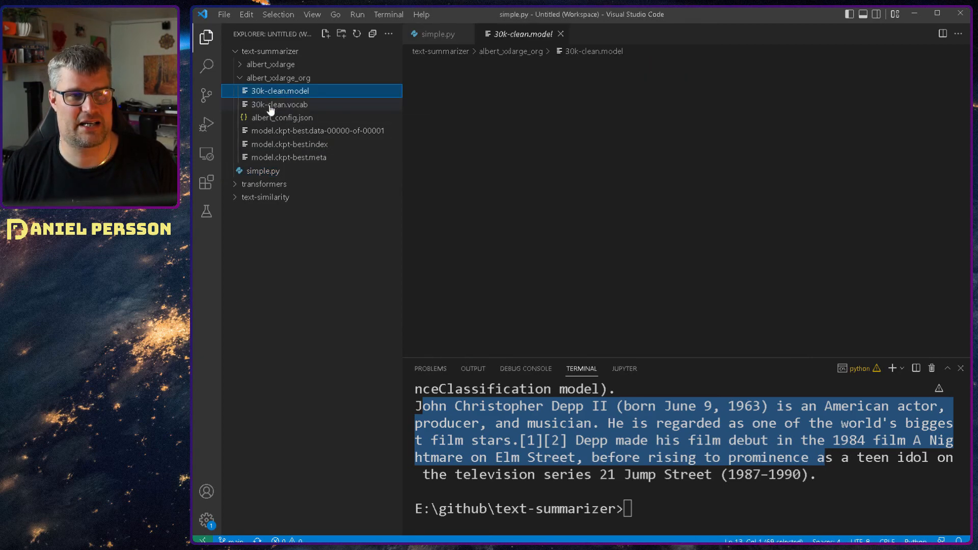
Close the 30k-clean.model tab to bring simple.py back in front
{"action": "left_click", "coordinate": [437, 33]}
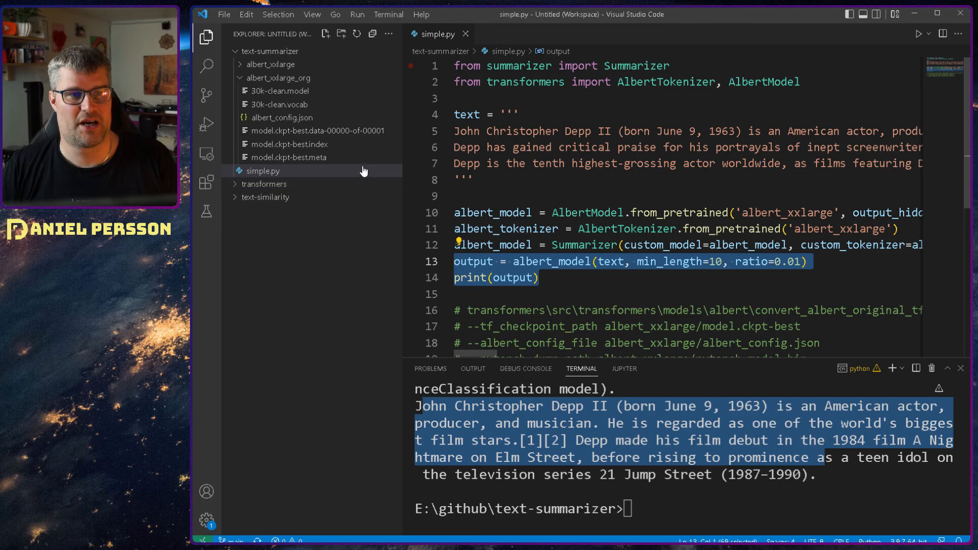
{"action": "mouse_move", "coordinate": [268, 135]}
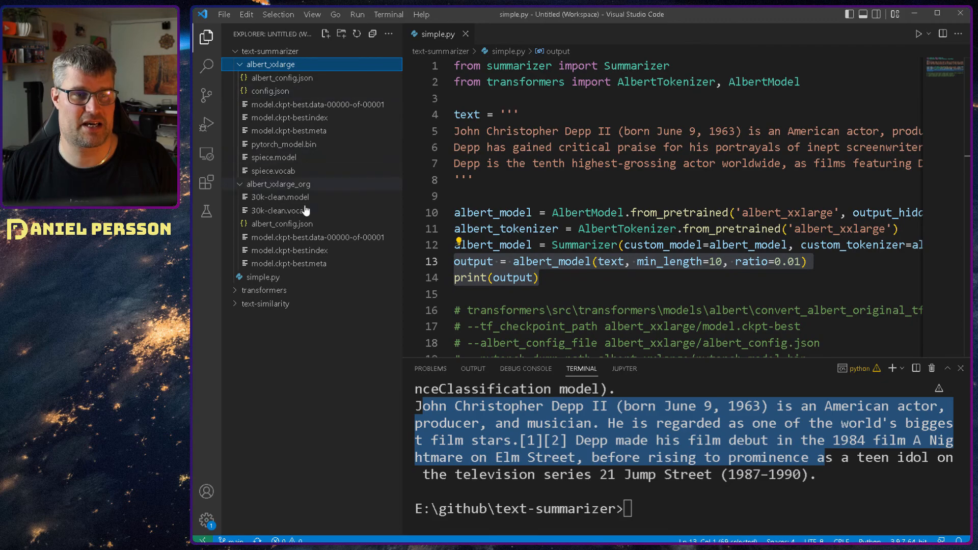
{"action": "mouse_move", "coordinate": [273, 157]}
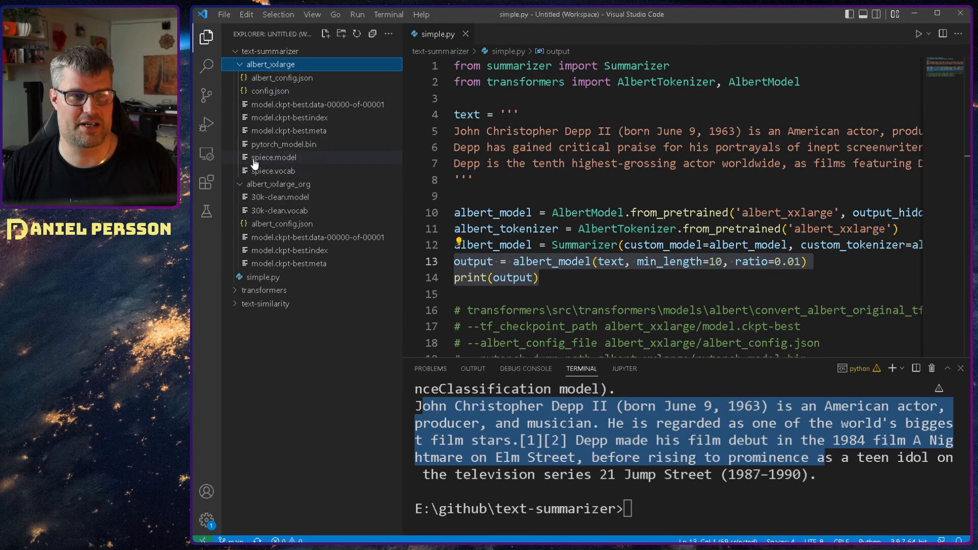
{"action": "mouse_move", "coordinate": [273, 157]}
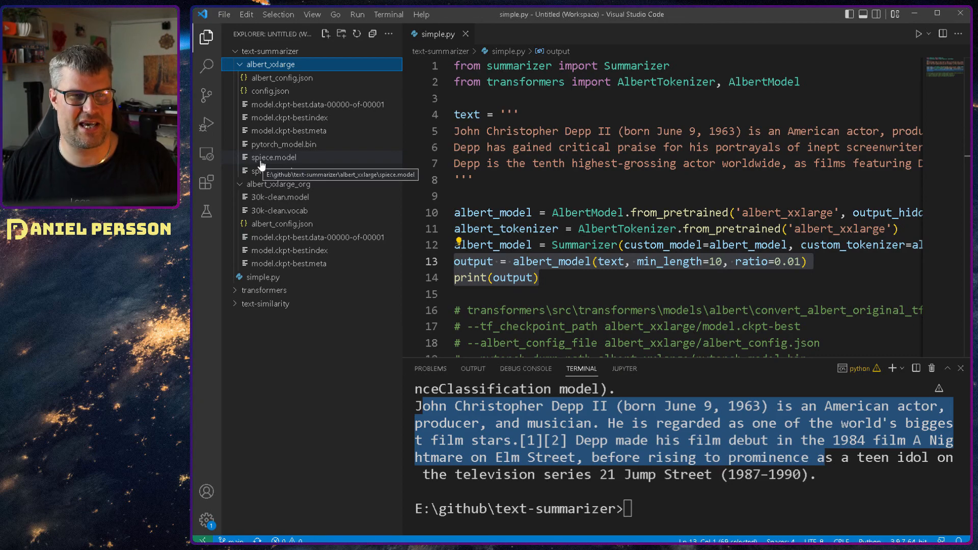
{"action": "mouse_move", "coordinate": [284, 163]}
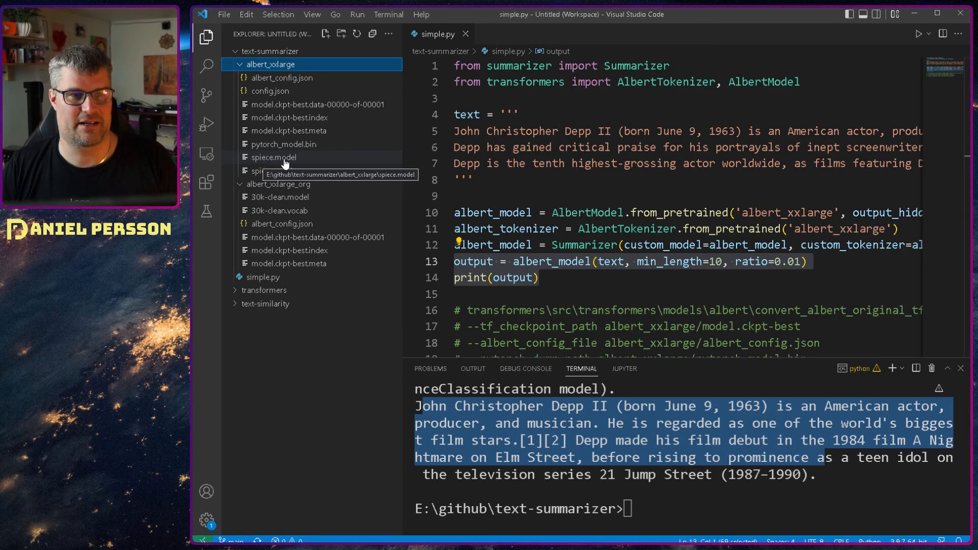
{"action": "mouse_move", "coordinate": [281, 210]}
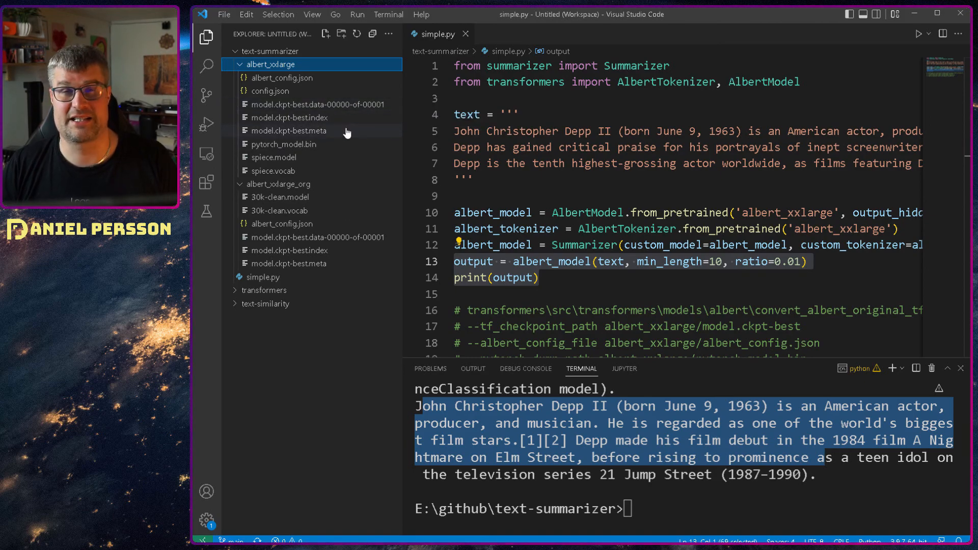
{"action": "mouse_move", "coordinate": [318, 104]}
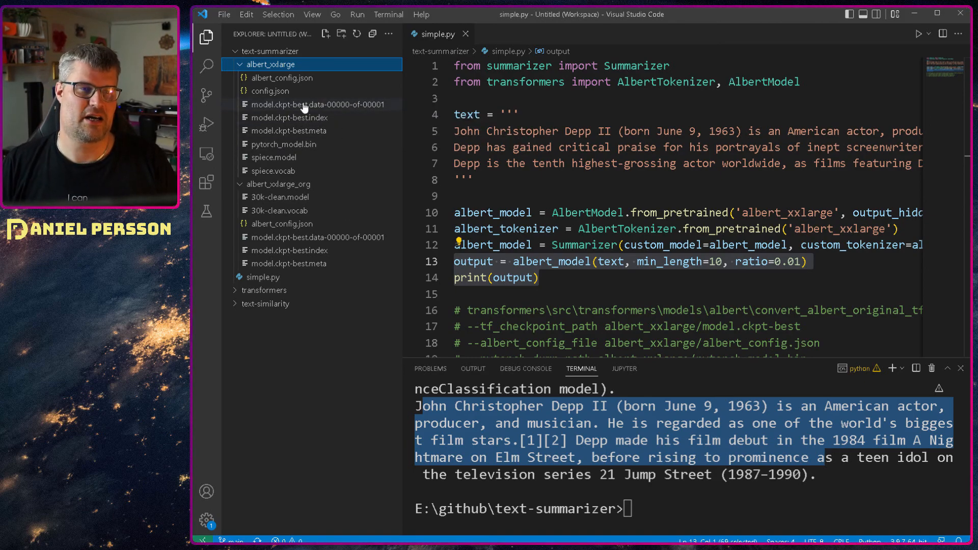
{"action": "mouse_move", "coordinate": [318, 130]}
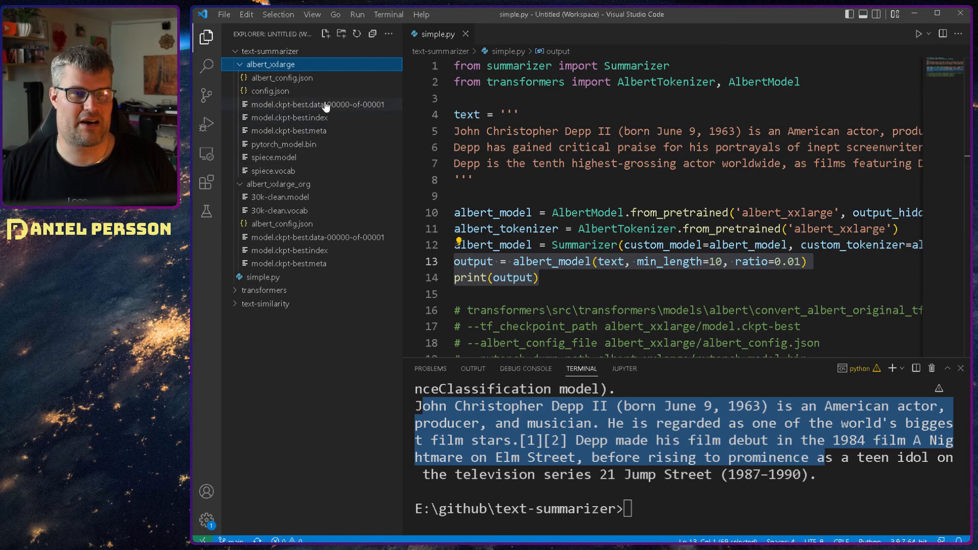
{"action": "mouse_move", "coordinate": [340, 135]}
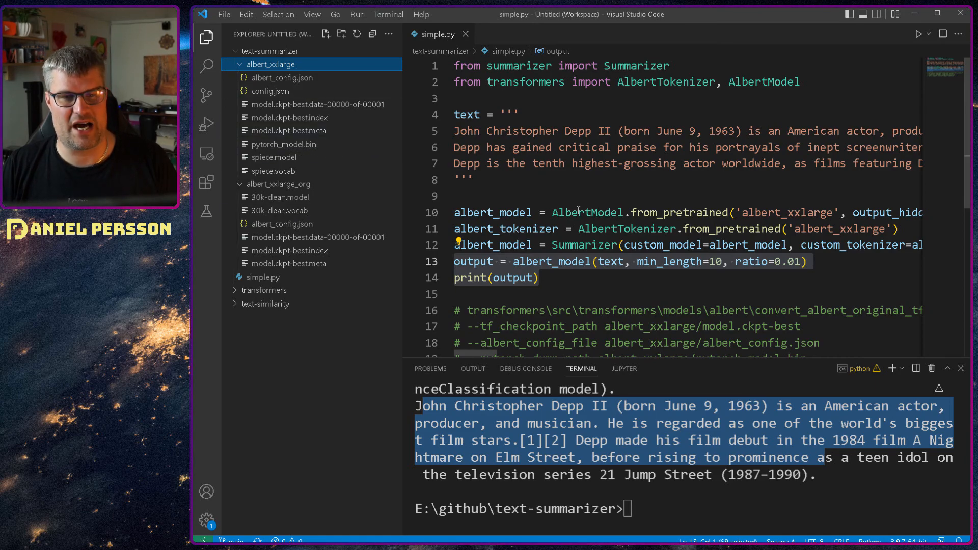
{"action": "scroll", "scroll_direction": "down", "scroll_amount": 3}
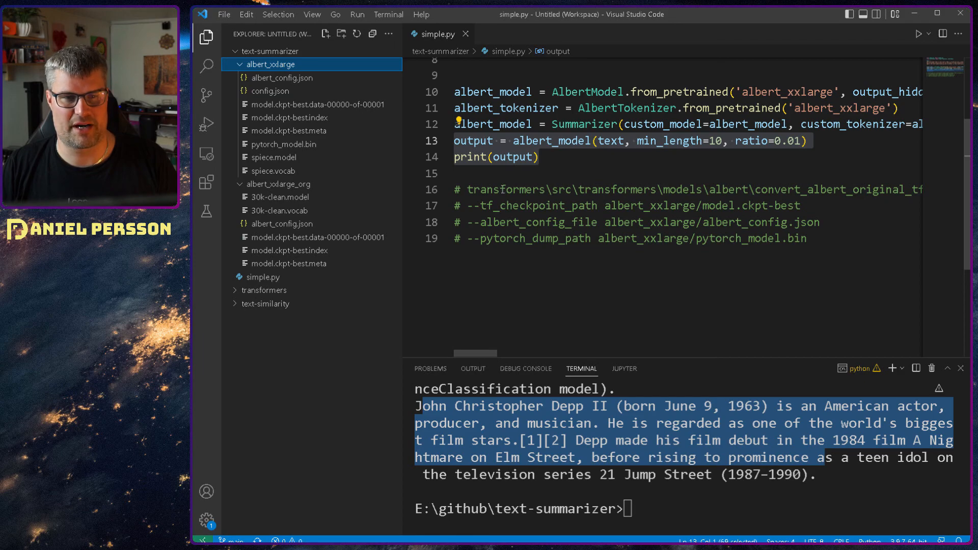
{"action": "double_click", "coordinate": [506, 190]}
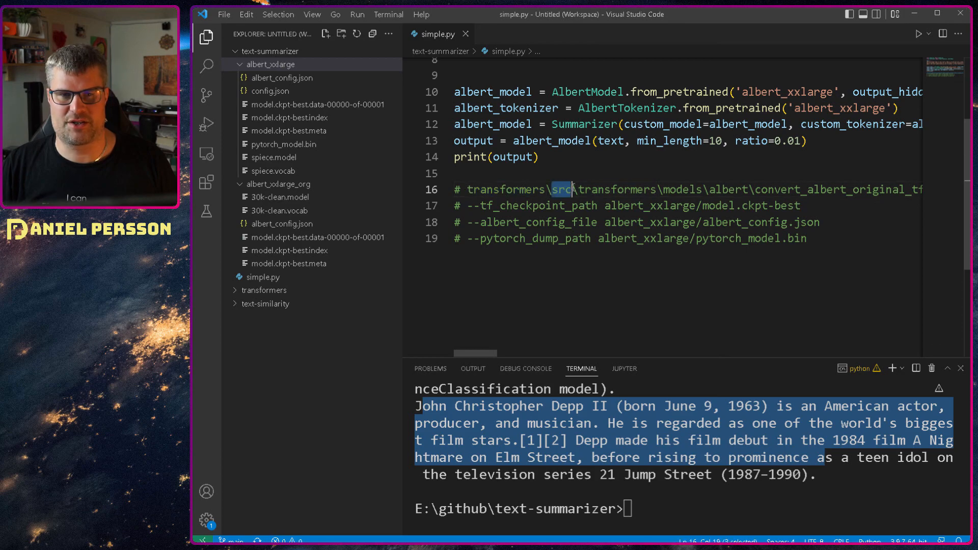
{"action": "double_click", "coordinate": [682, 189]}
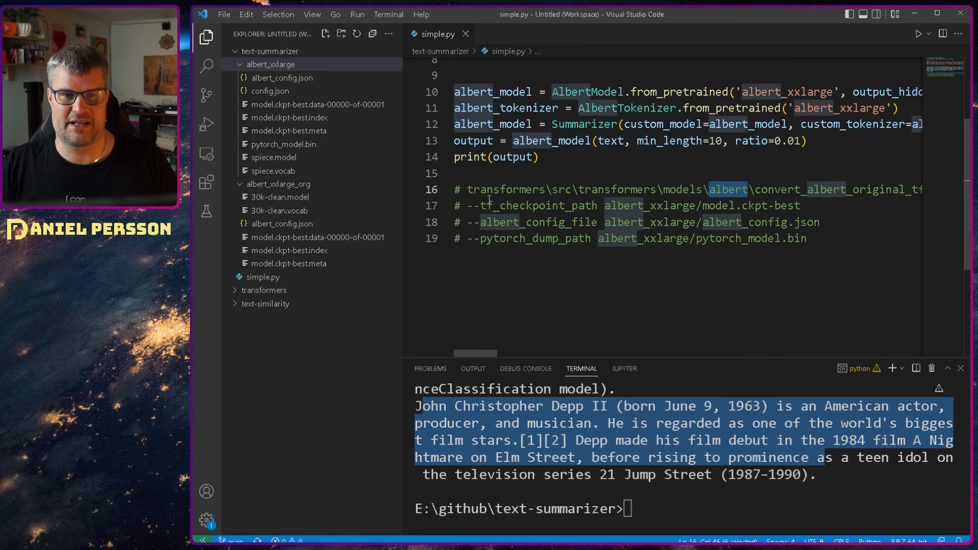
{"action": "double_click", "coordinate": [538, 205]}
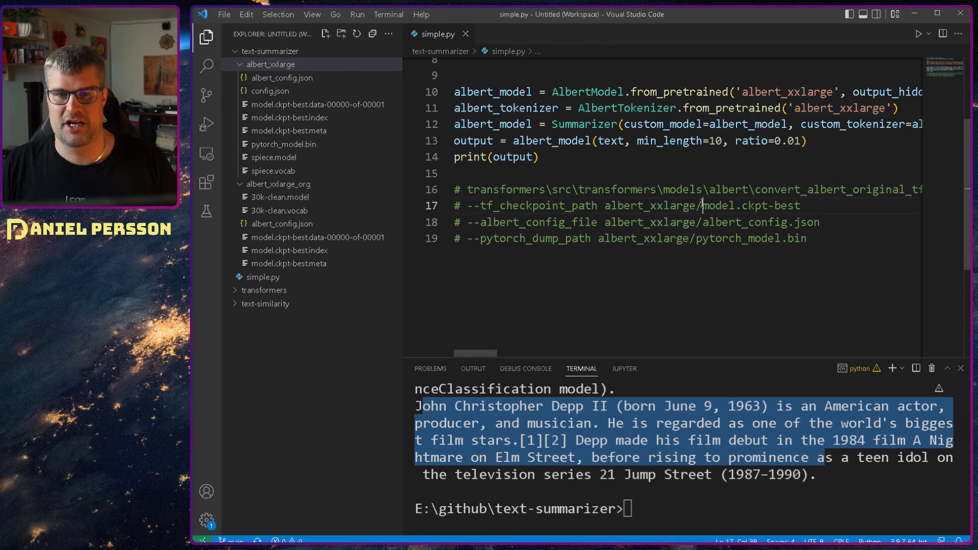
{"action": "double_click", "coordinate": [743, 205]}
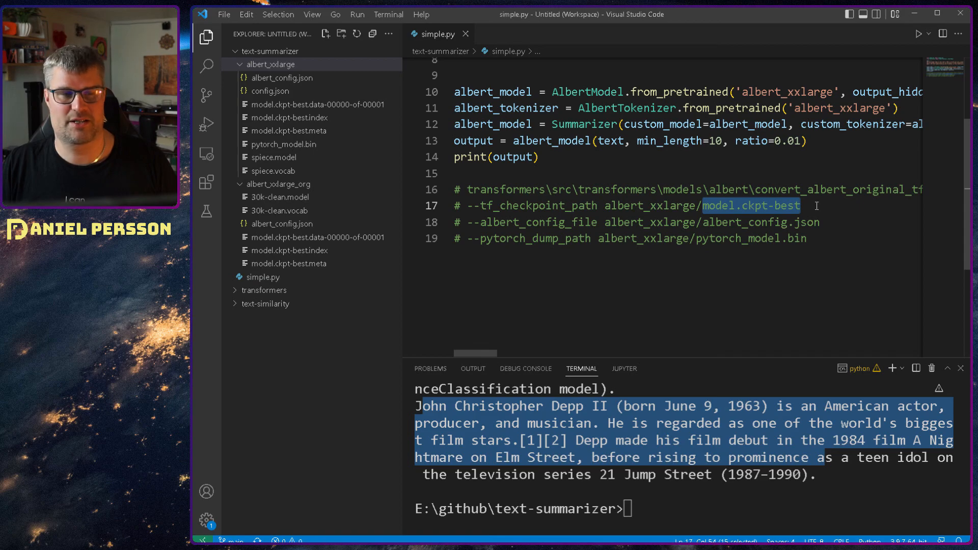
{"action": "mouse_move", "coordinate": [290, 124]}
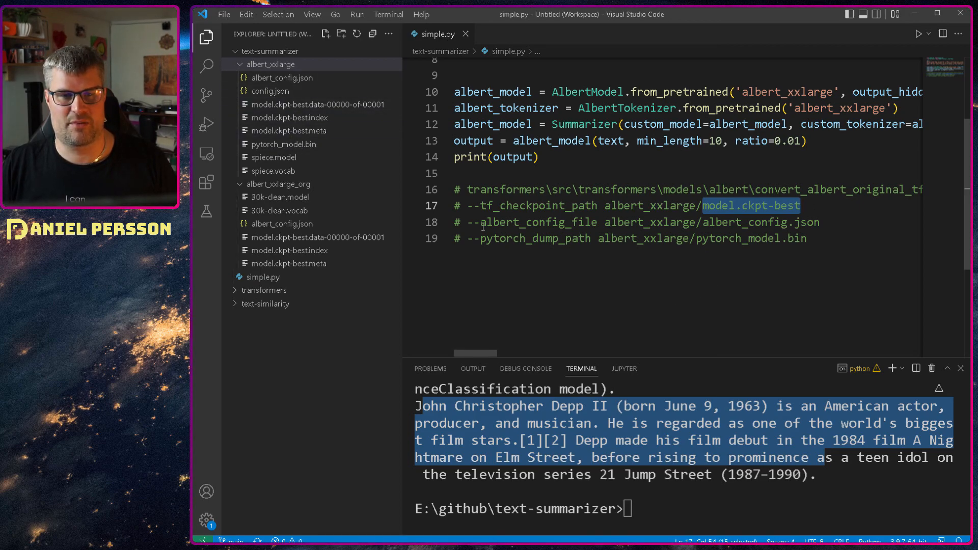
{"action": "double_click", "coordinate": [630, 222]}
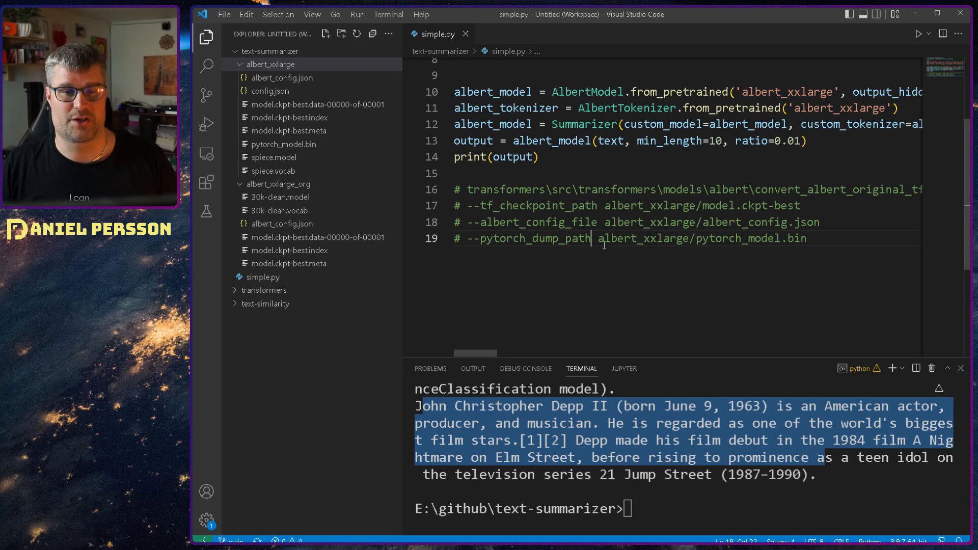
{"action": "double_click", "coordinate": [643, 239]}
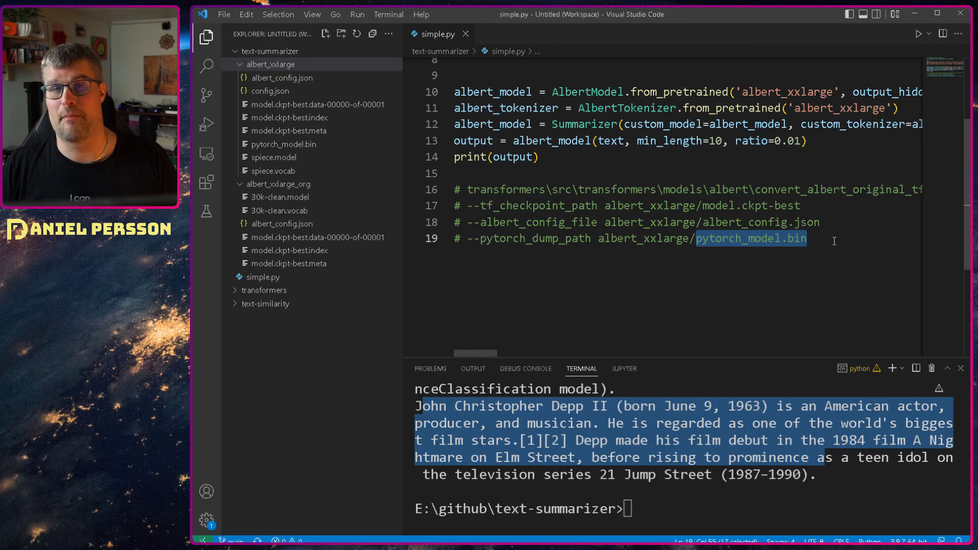
{"action": "left_click", "coordinate": [815, 264]}
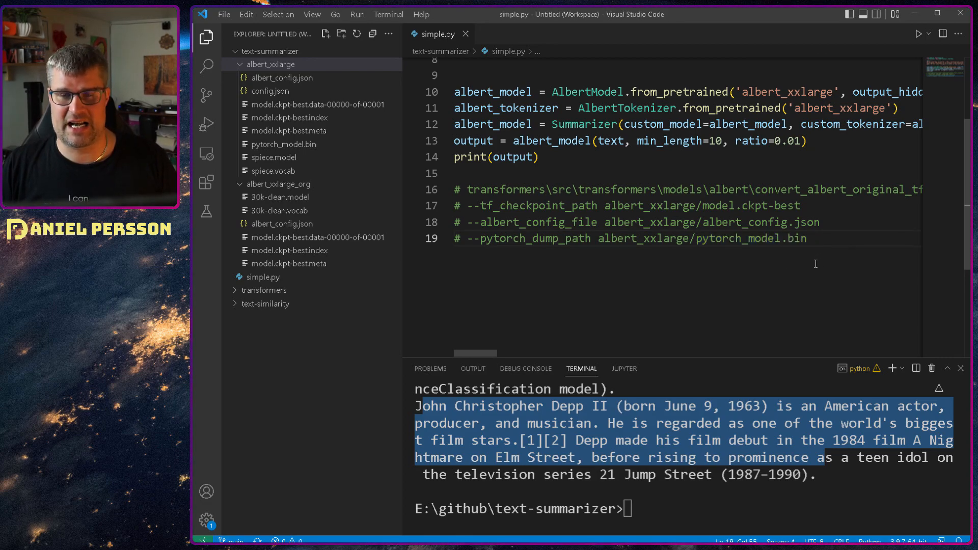